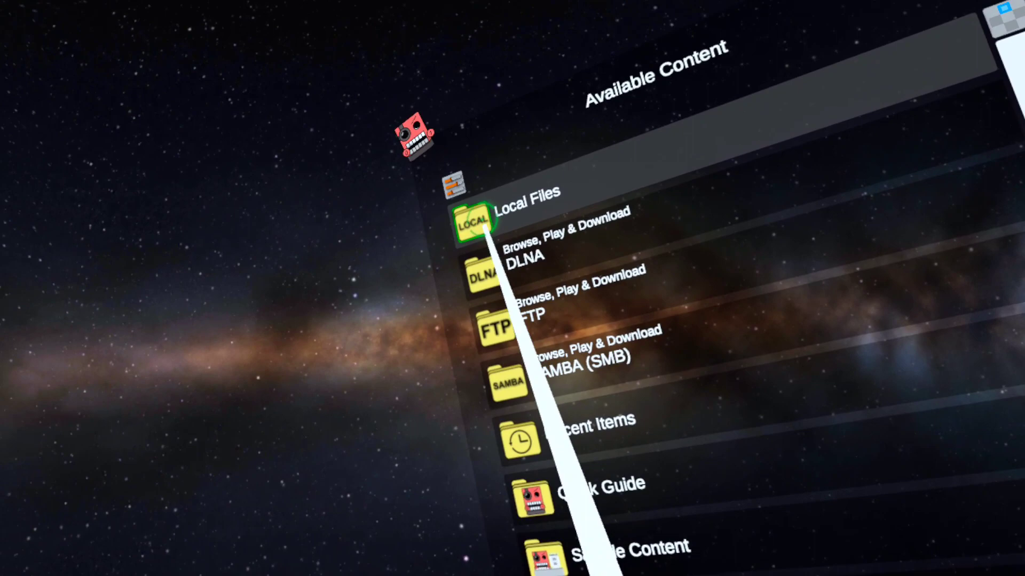
Go to Local Files and open the Downloads folder with the mod zips
{"action": "left_click", "coordinate": [471, 226]}
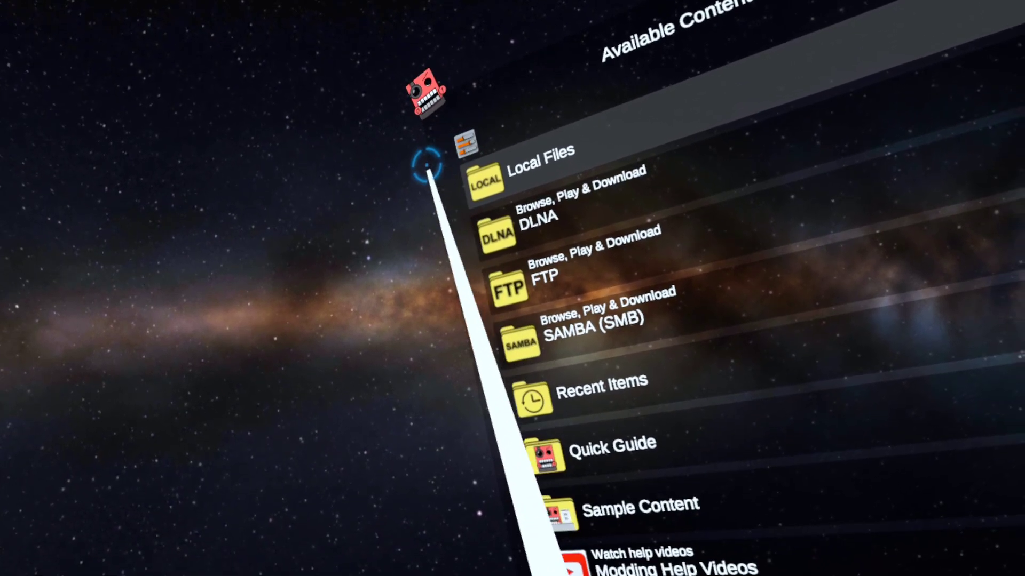
{"action": "left_click", "coordinate": [543, 168]}
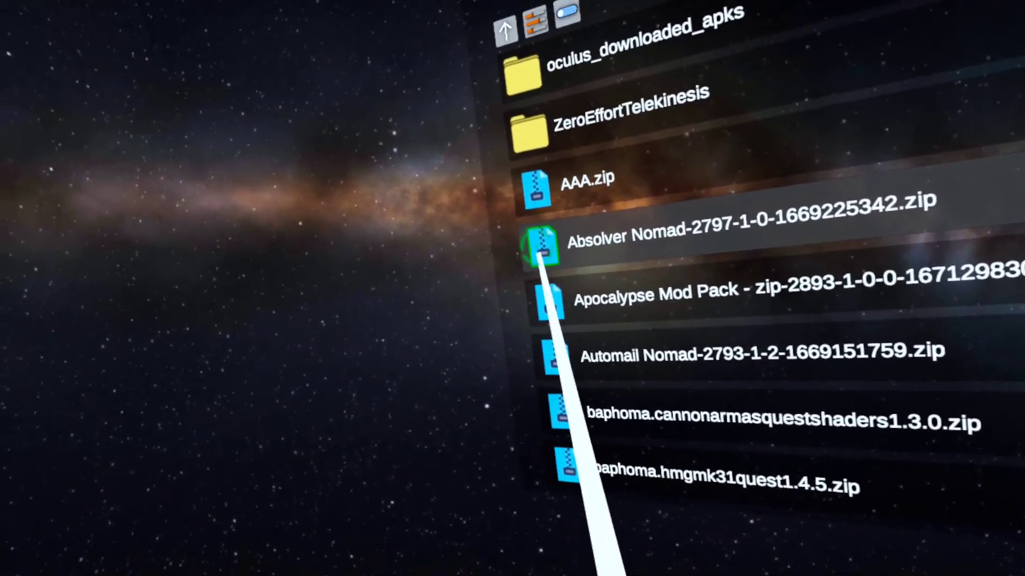
Extract the Absolver Nomad zip into 'Blade & Sorcery:Nomad - Mods' and confirm the extraction
{"action": "left_click", "coordinate": [545, 245]}
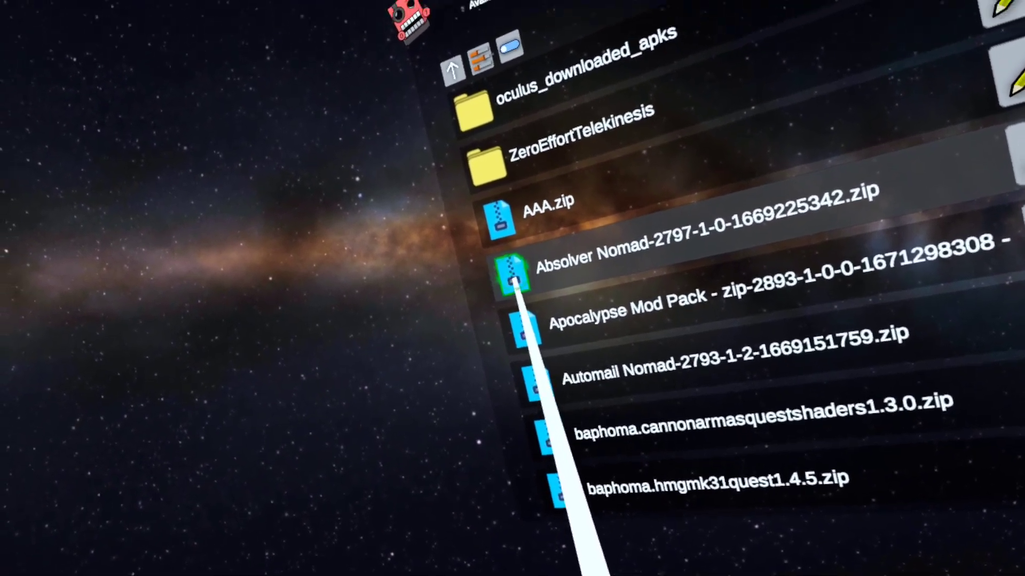
{"action": "left_click", "coordinate": [513, 268]}
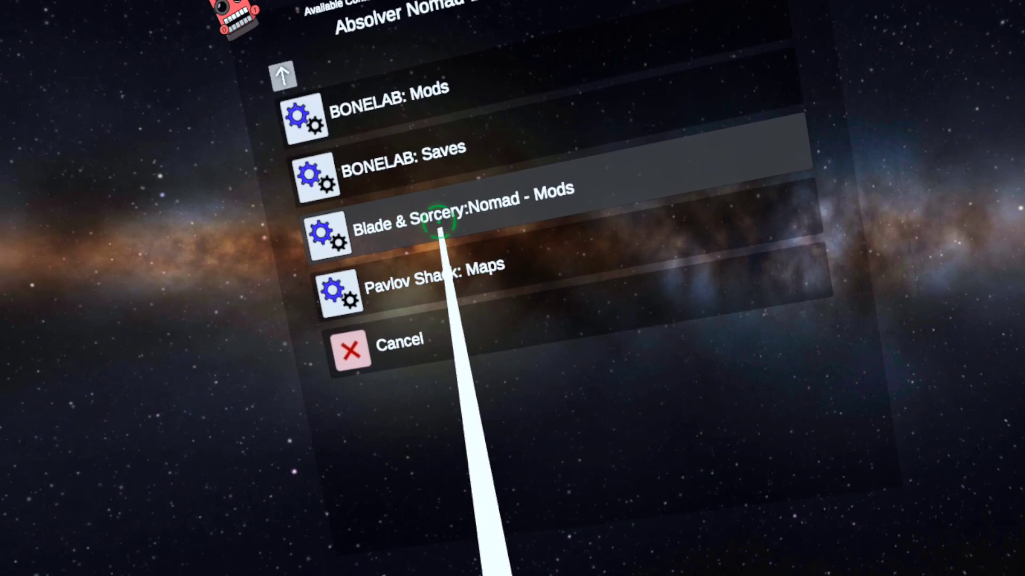
{"action": "left_click", "coordinate": [435, 222]}
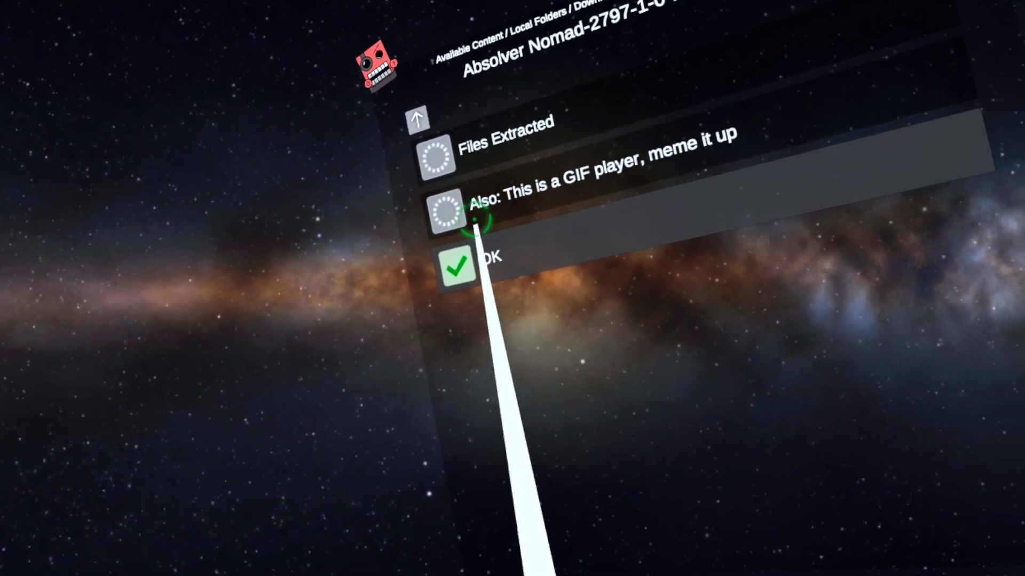
{"action": "left_click", "coordinate": [456, 265]}
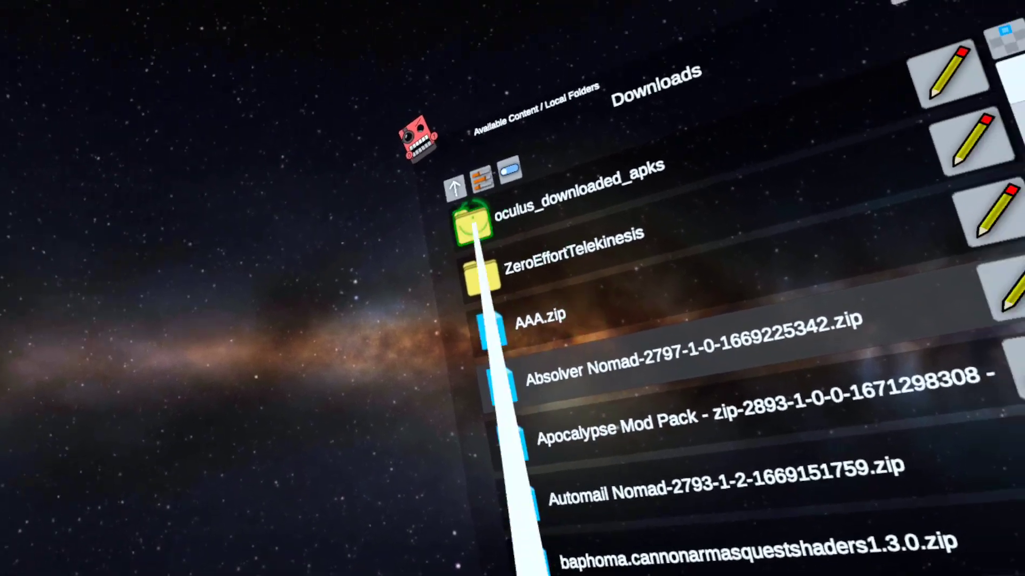
Return to Local Files and browse All Folders into Android > data
{"action": "left_click", "coordinate": [454, 189]}
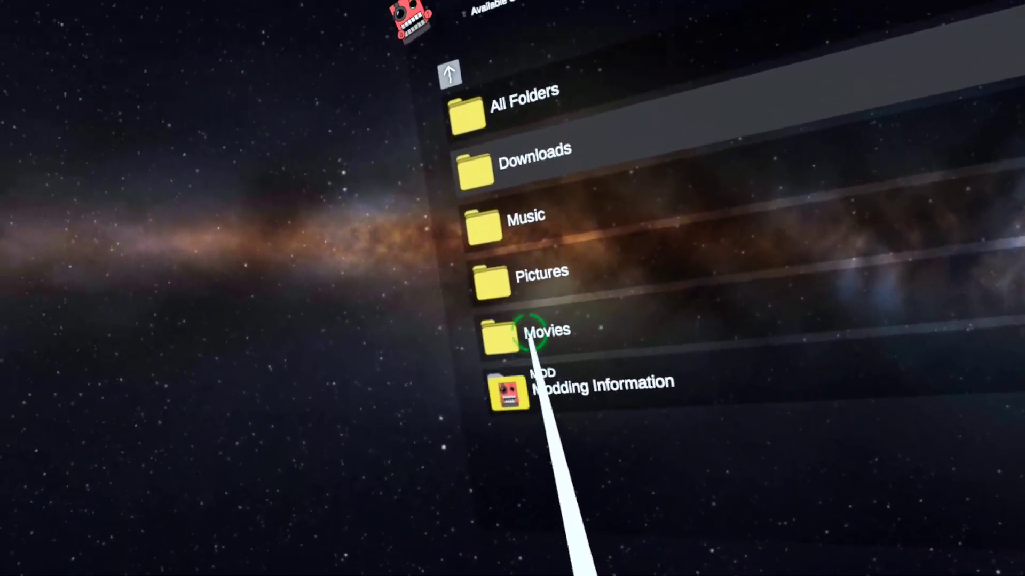
{"action": "left_click", "coordinate": [449, 72]}
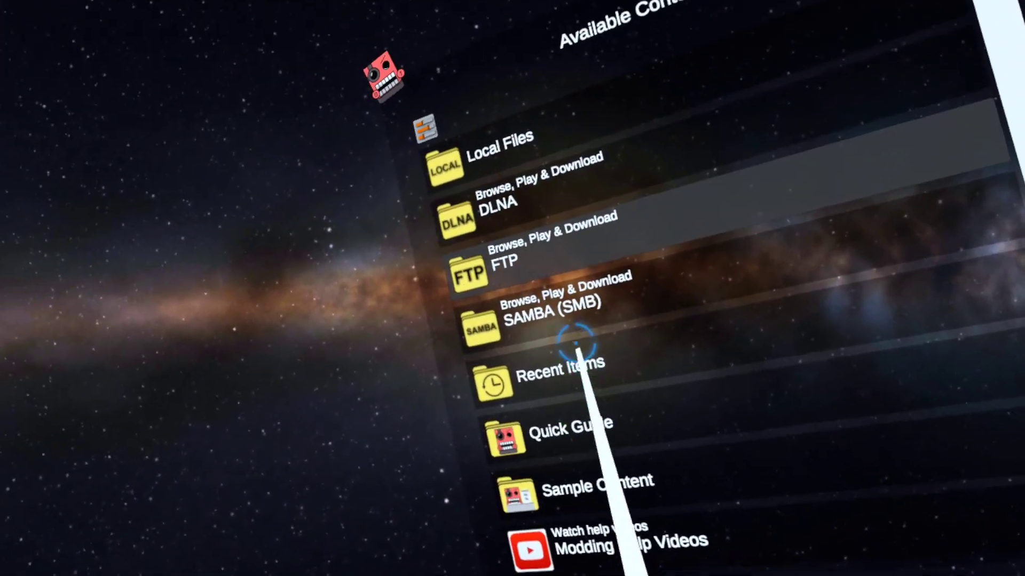
{"action": "left_click", "coordinate": [504, 157]}
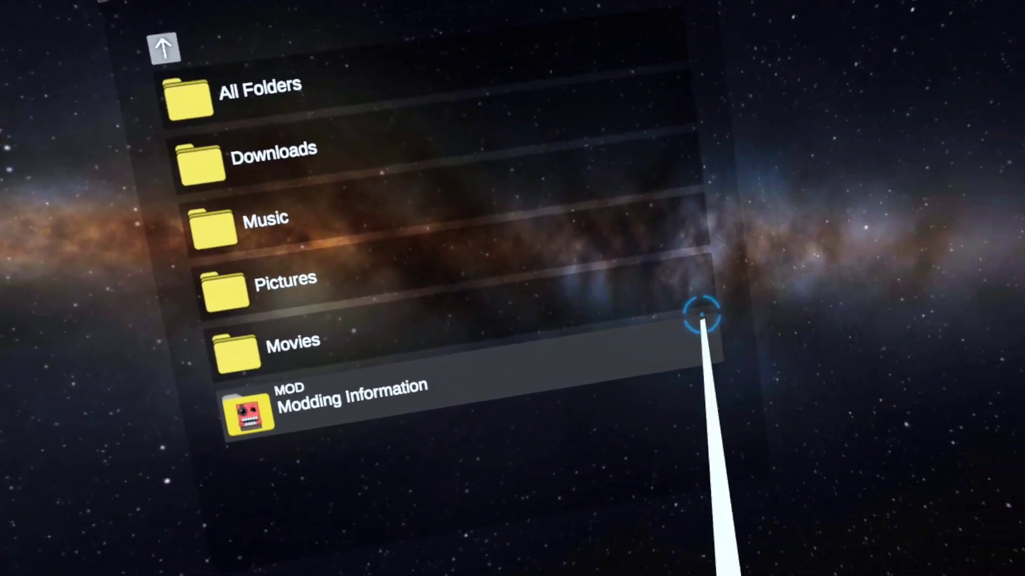
{"action": "left_click", "coordinate": [256, 99]}
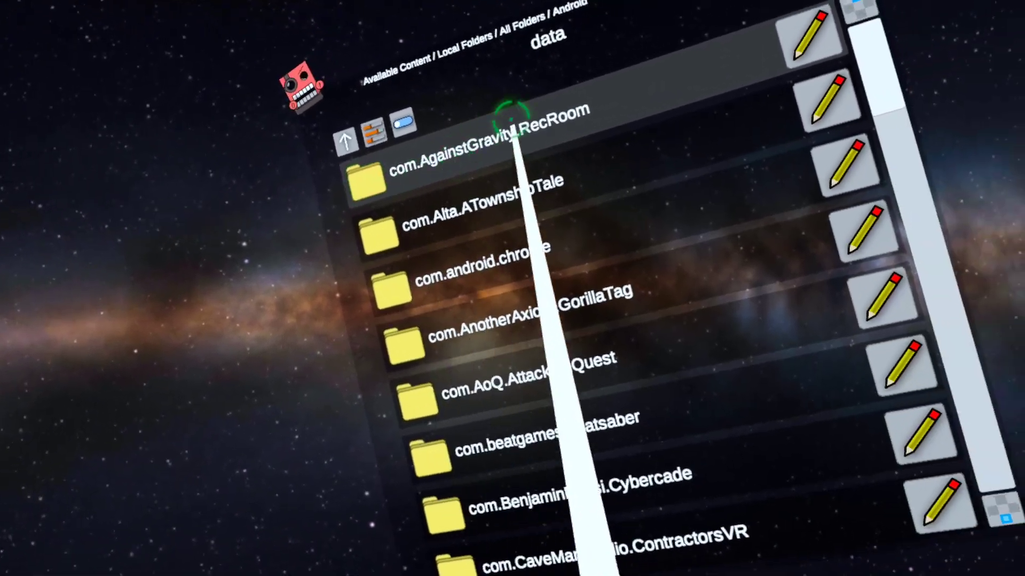
Scroll to the Blade & Sorcery Nomad package and open its Mods folder
{"action": "scroll", "scroll_direction": "down", "scroll_amount": 3}
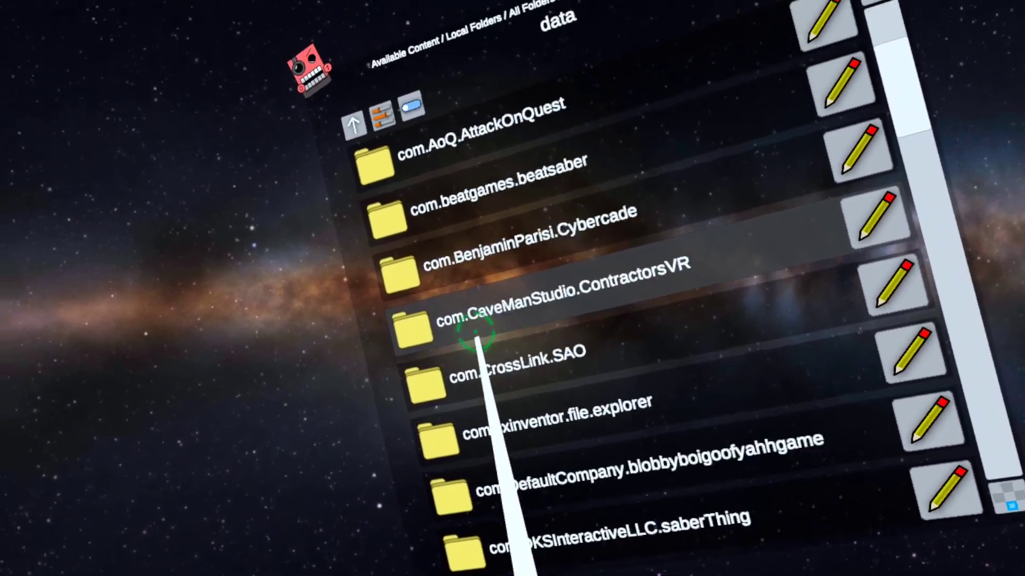
{"action": "scroll", "scroll_direction": "down", "scroll_amount": 3}
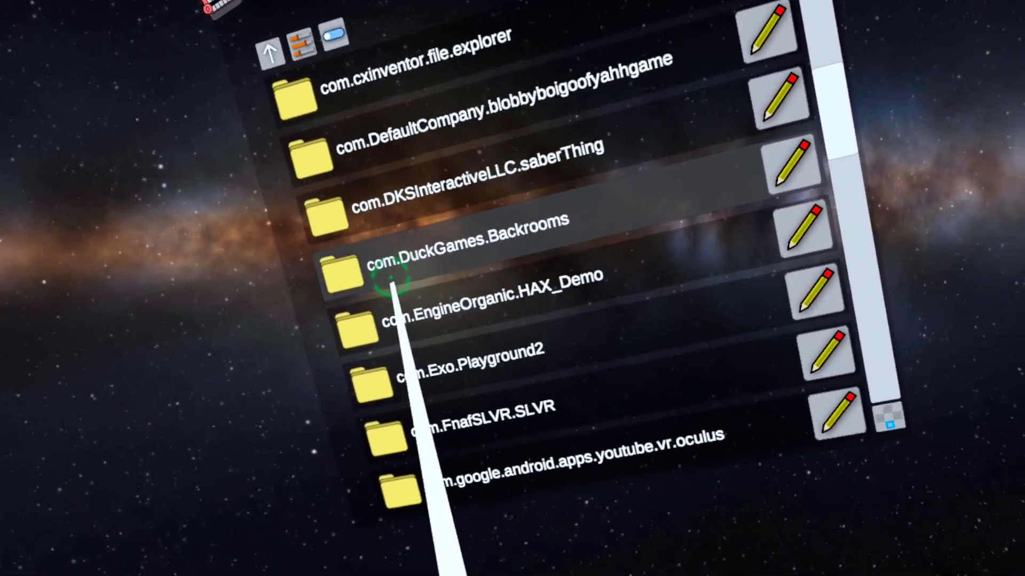
{"action": "scroll", "scroll_direction": "down", "scroll_amount": 3}
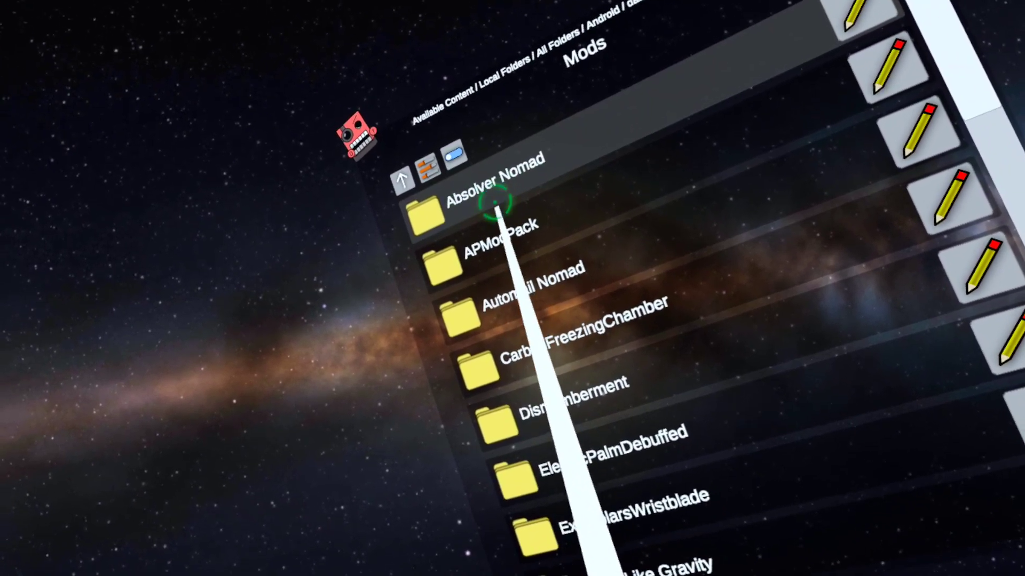
Open the Absolver Nomad mod folder, then step back up to Local Folders
{"action": "left_click", "coordinate": [410, 179]}
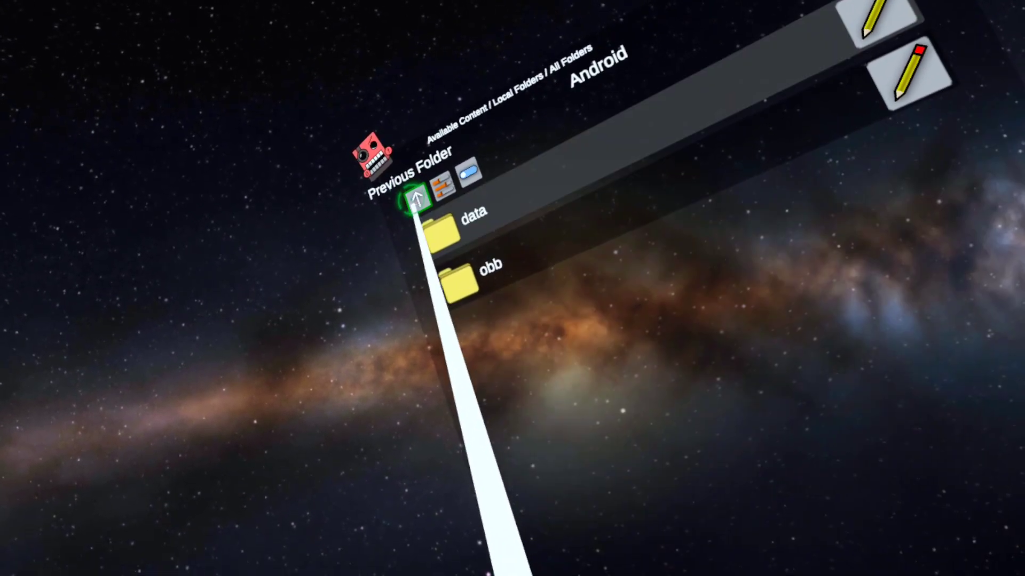
{"action": "left_click", "coordinate": [418, 197]}
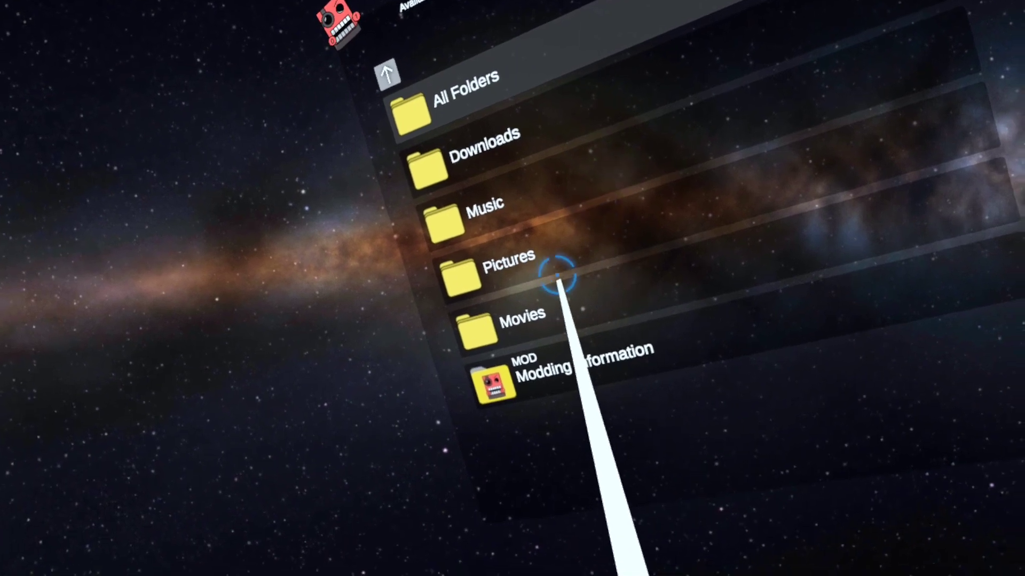